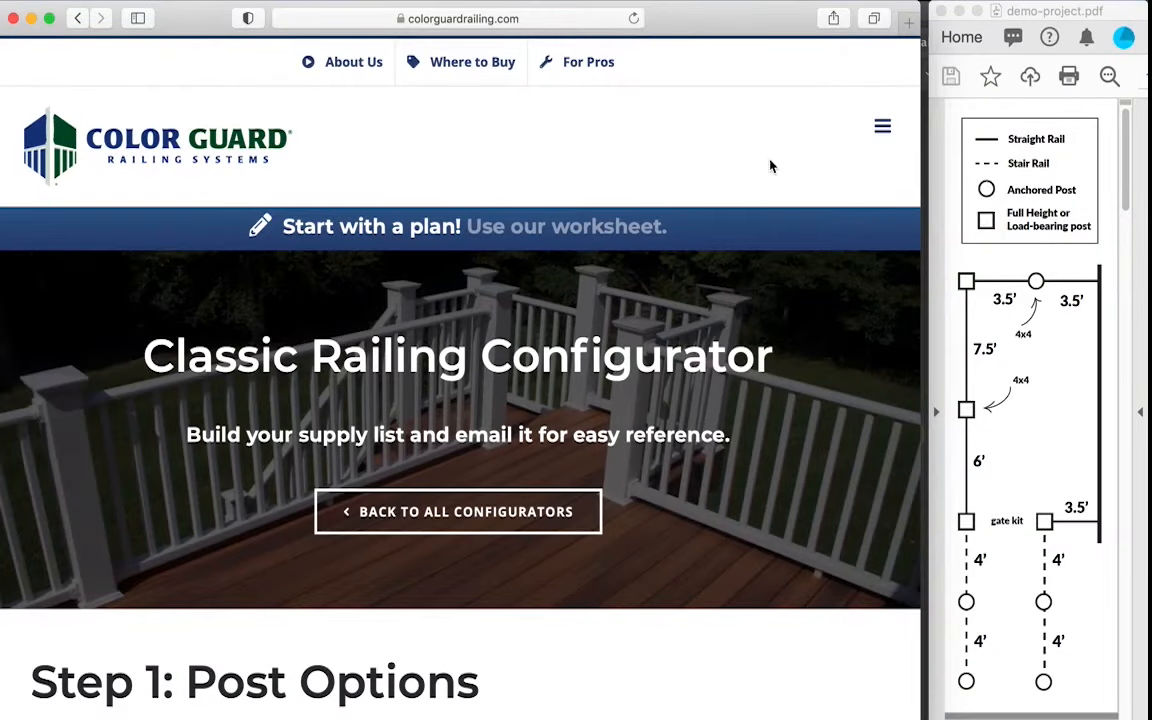
mouse_move(370, 350)
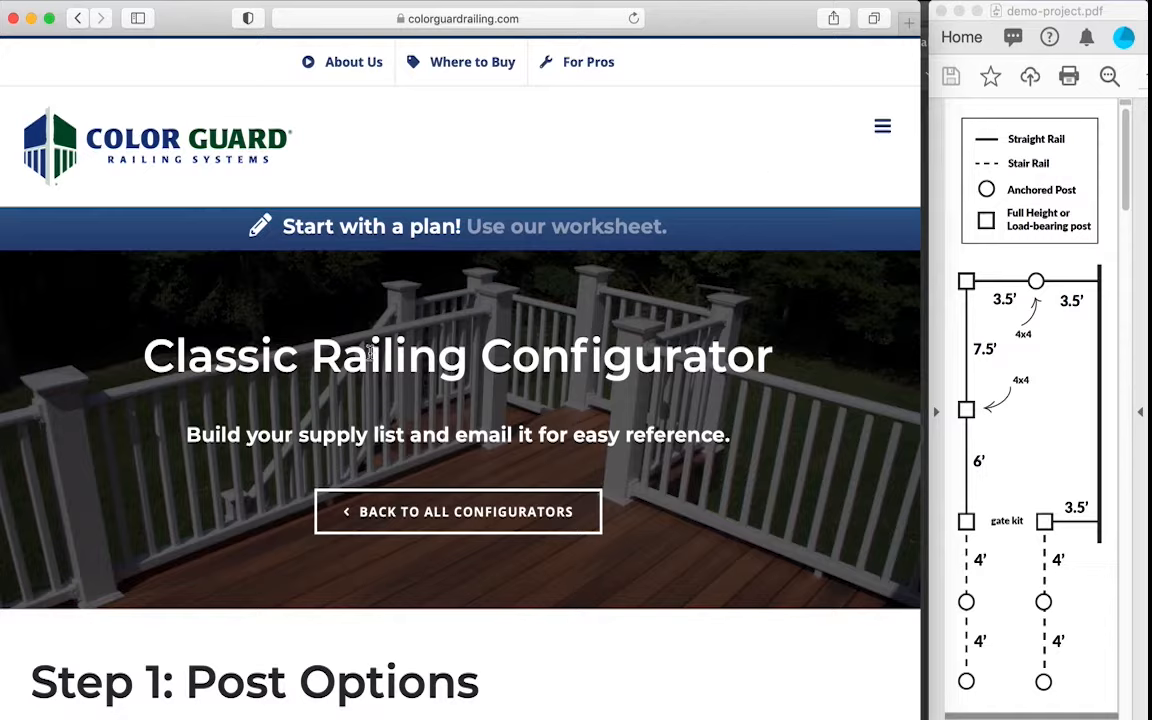
mouse_move(1010, 398)
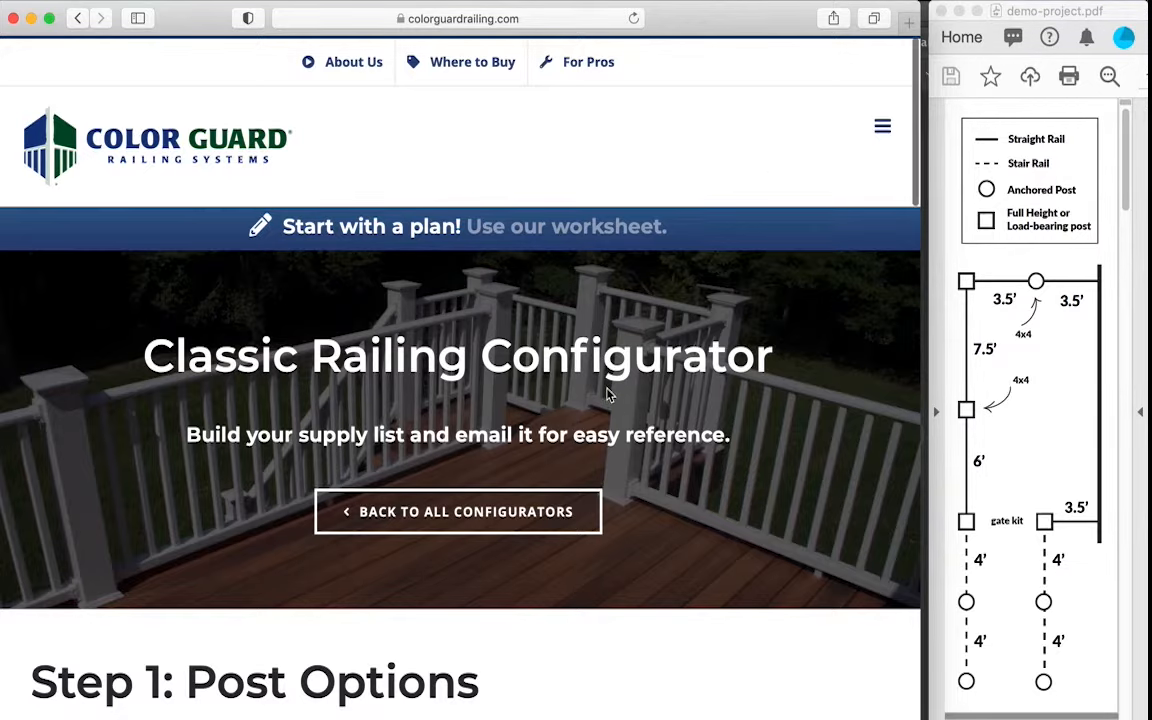
Raise the 4x4 102-in fluted vinyl post wrap to four and add a post collar
scroll("down", 3)
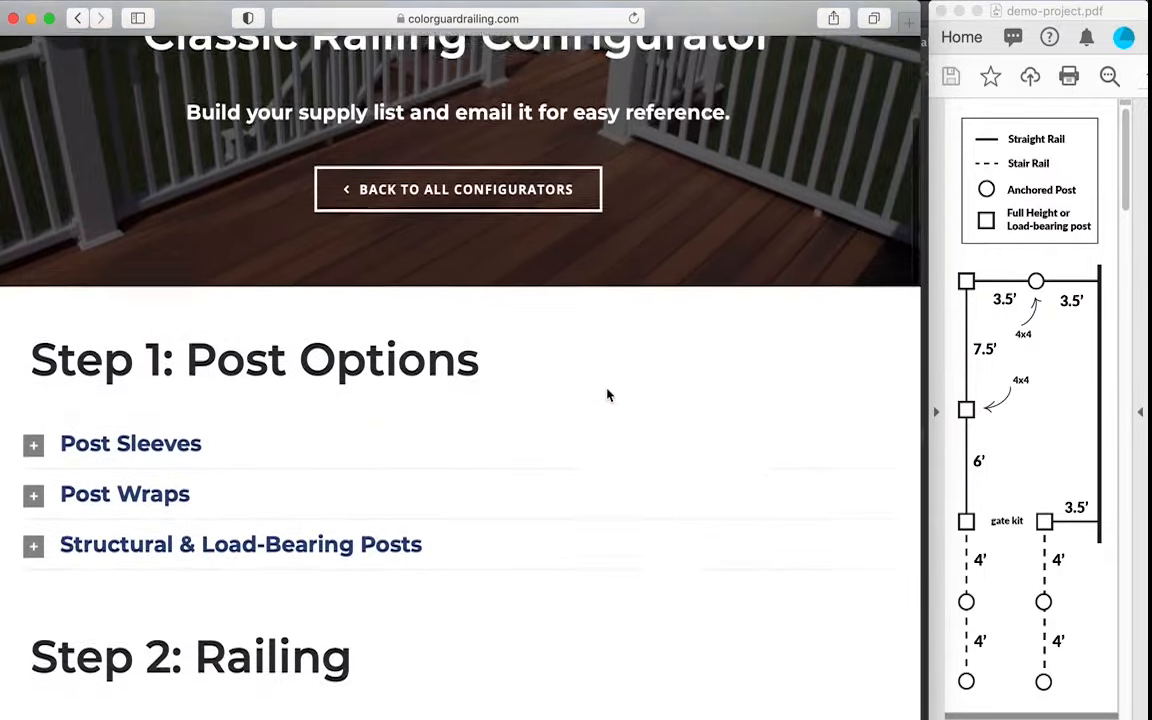
scroll("down", 3)
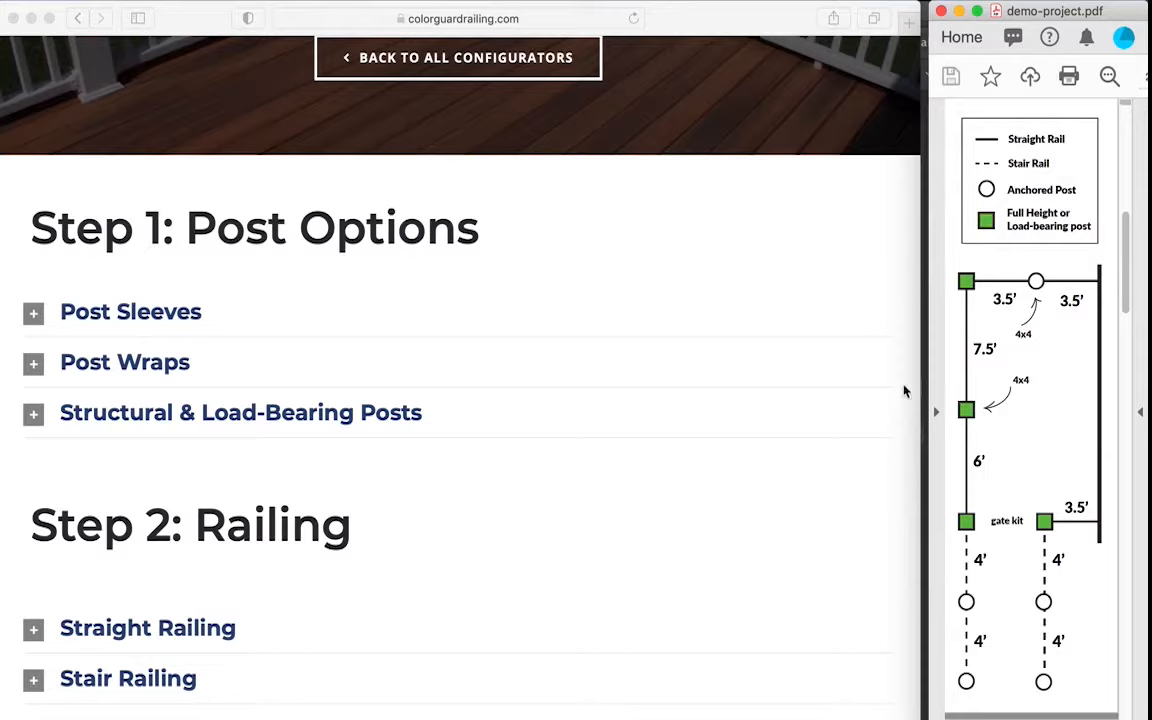
mouse_move(940, 405)
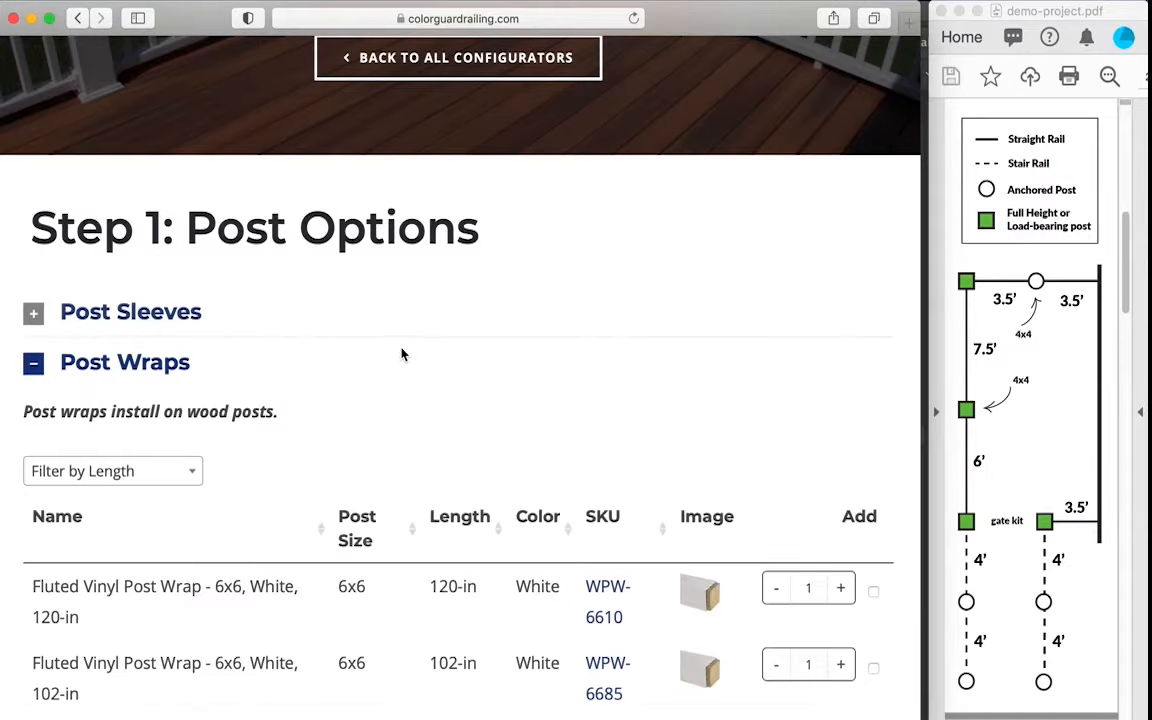
scroll("down", 3)
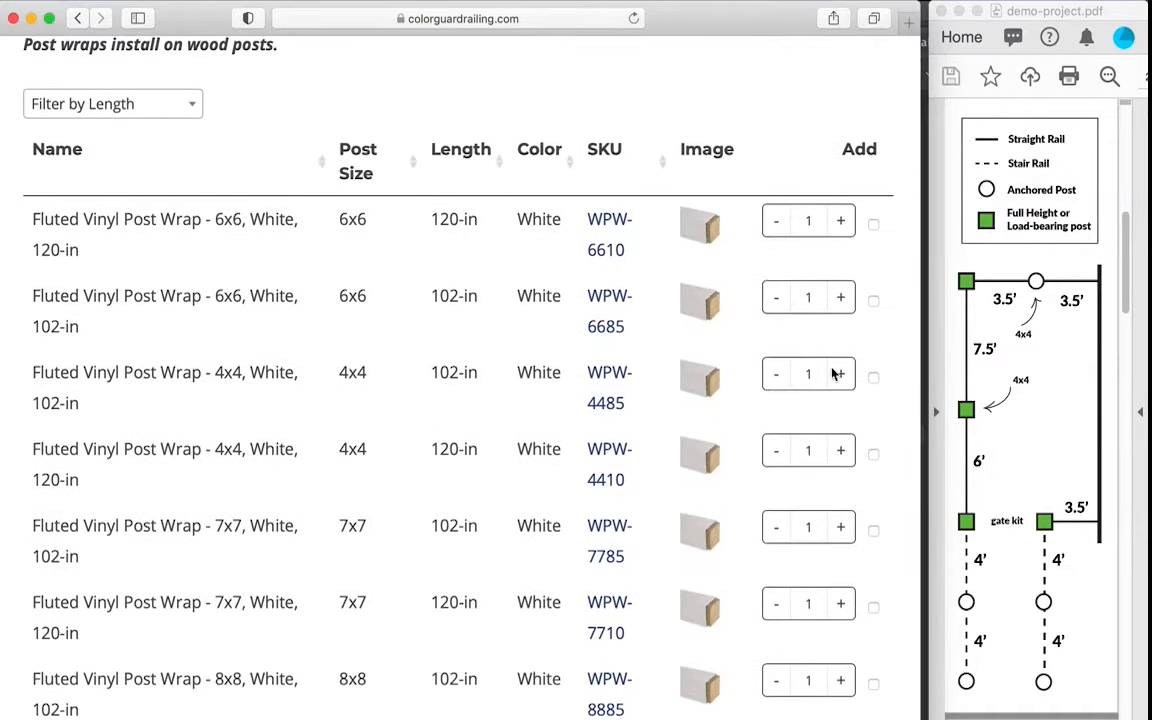
left_click(841, 373)
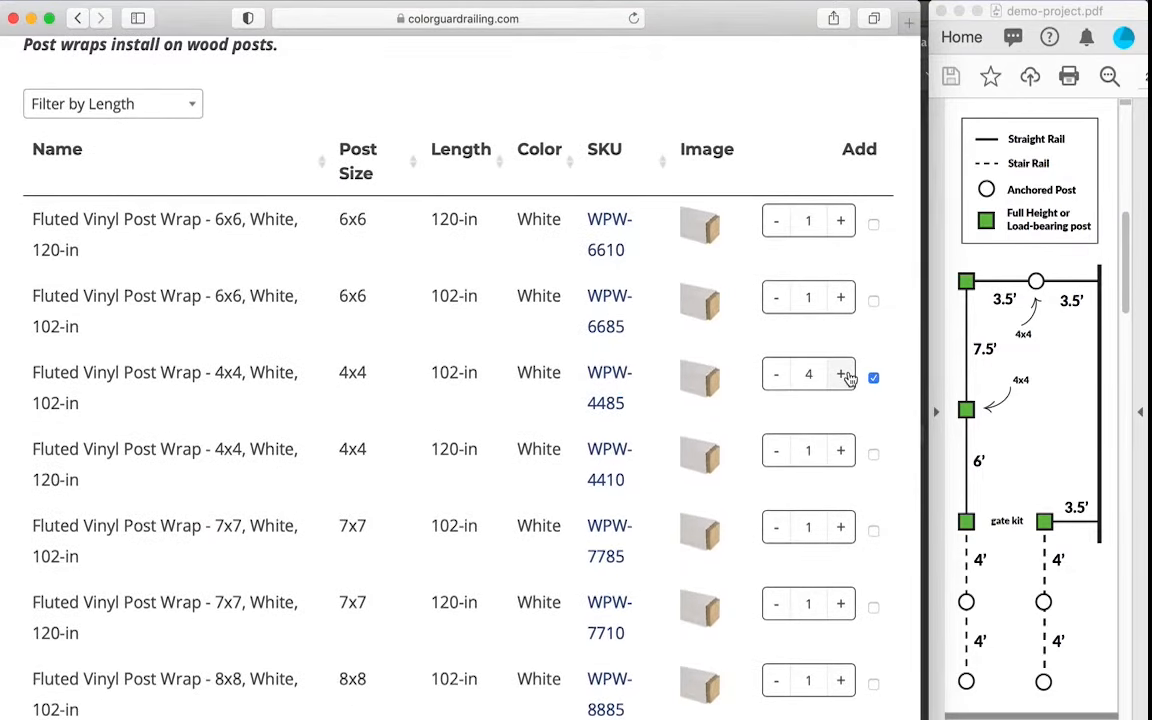
scroll("down", 3)
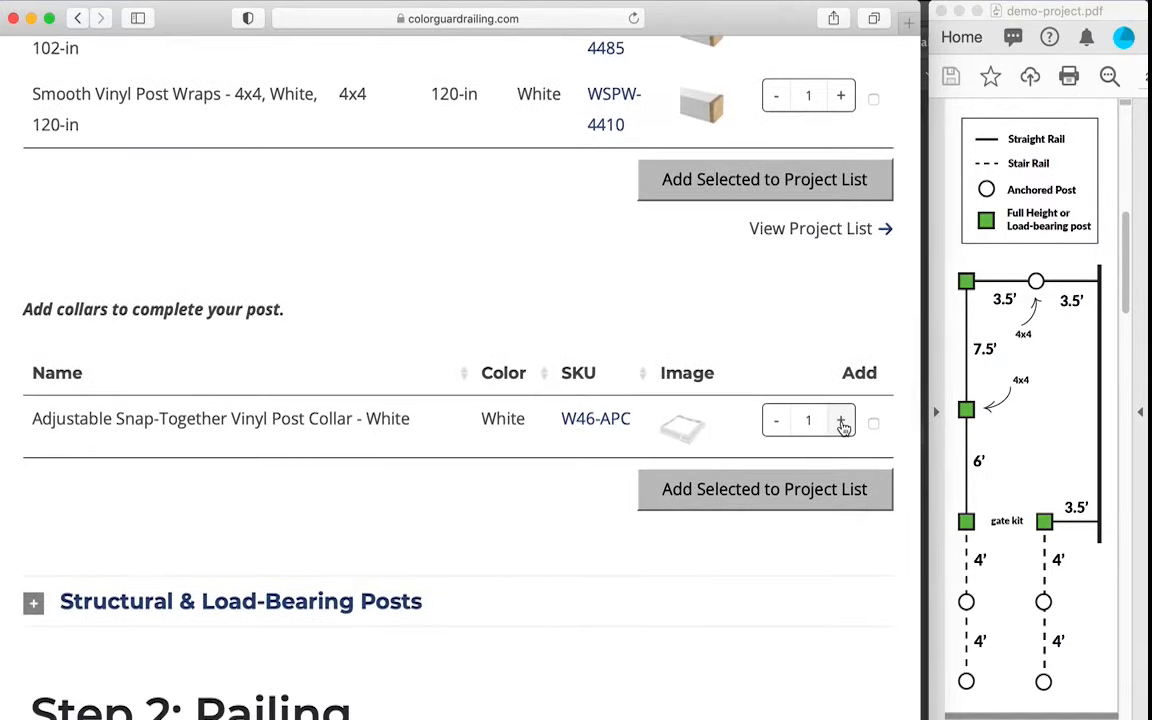
left_click(841, 419)
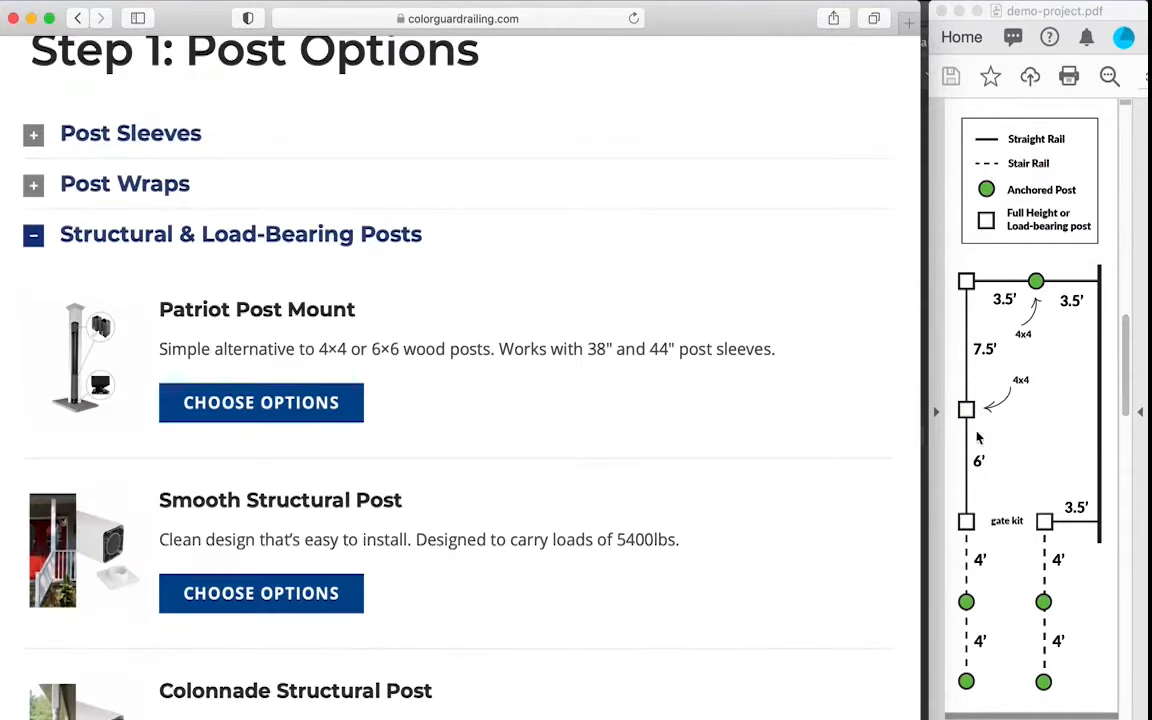
mouse_move(933, 690)
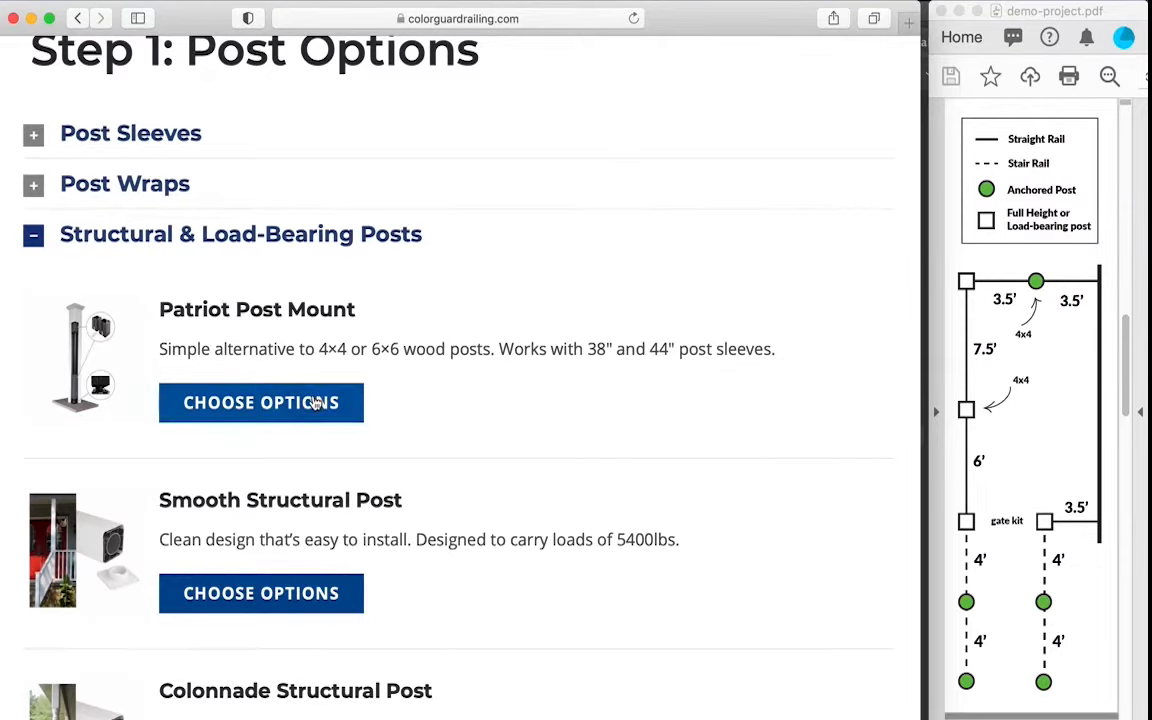
Configure a steel 500-lb 4x4 Patriot Post Mount with quantity five
left_click(261, 402)
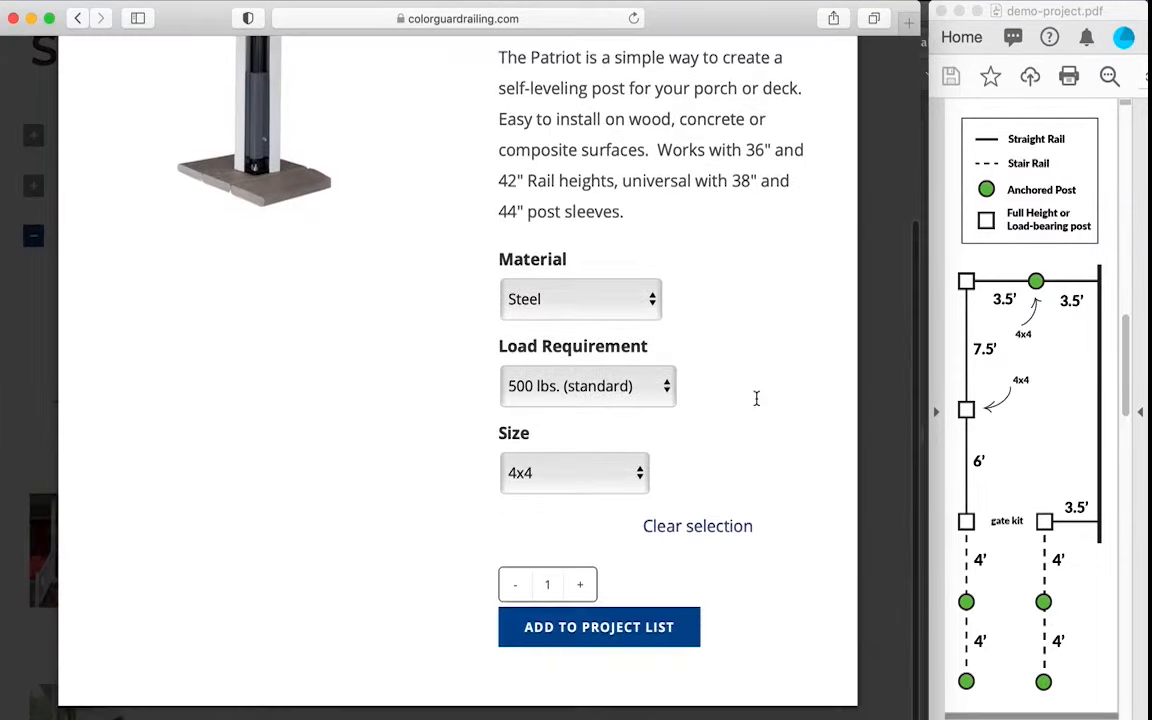
left_click(580, 586)
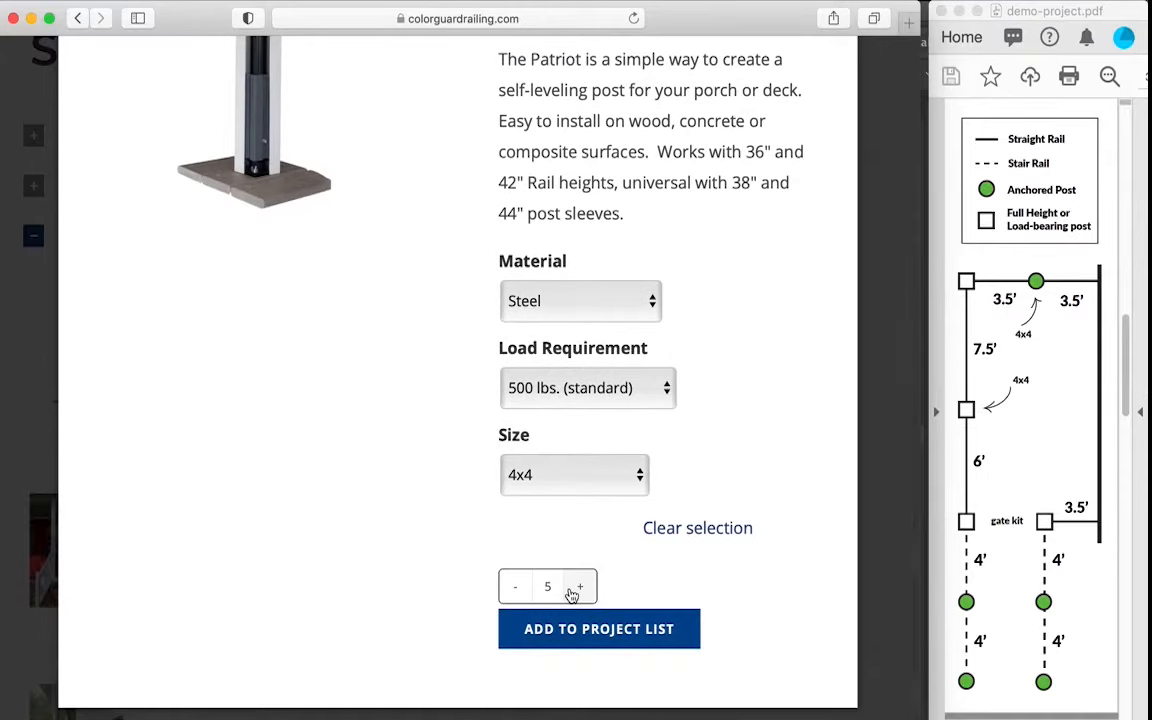
scroll("up", 3)
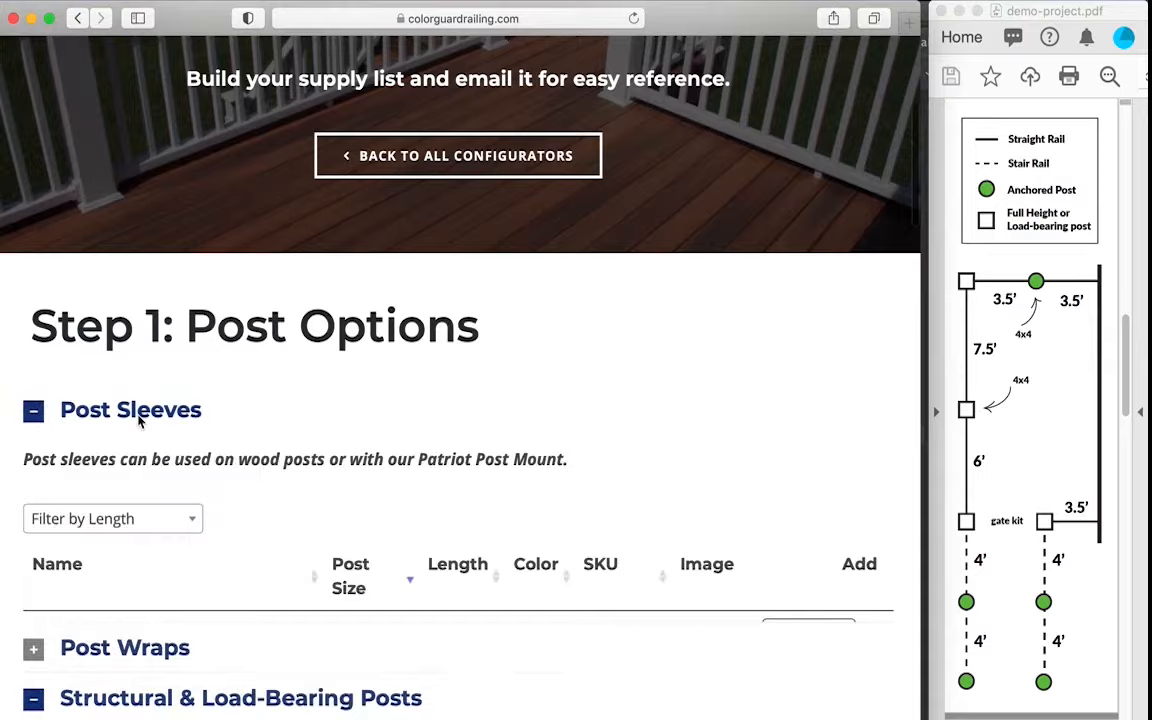
Scroll through the post sleeve and structural post listings
scroll("down", 3)
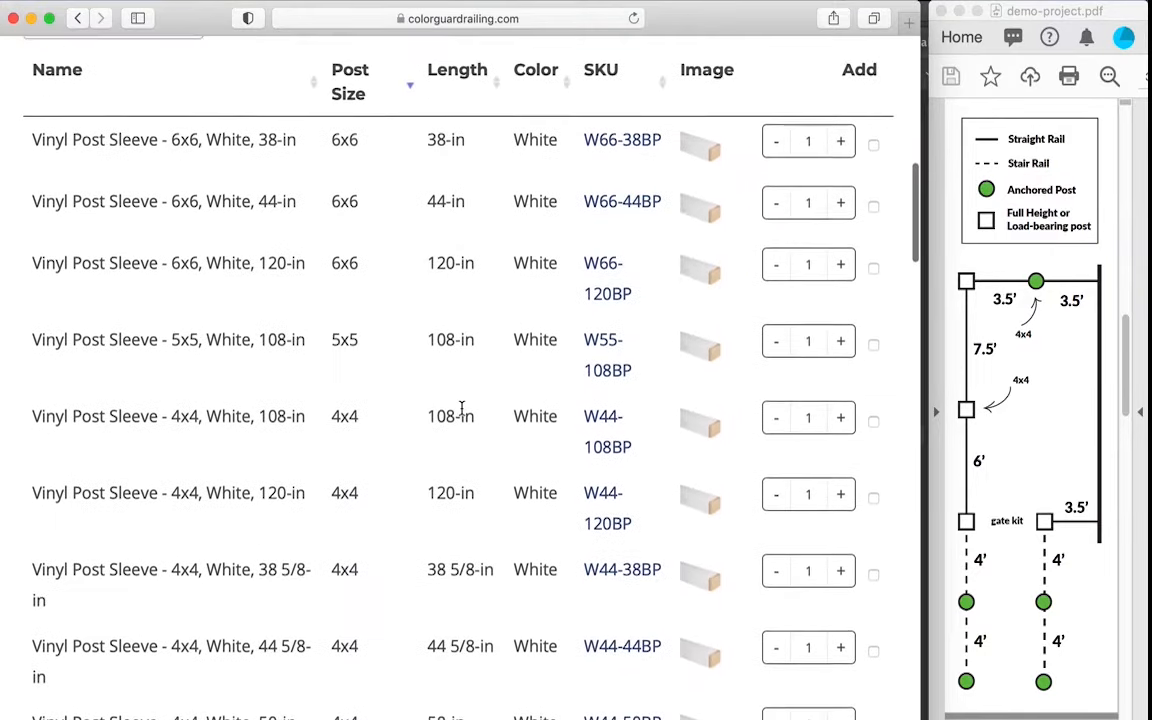
scroll("down", 3)
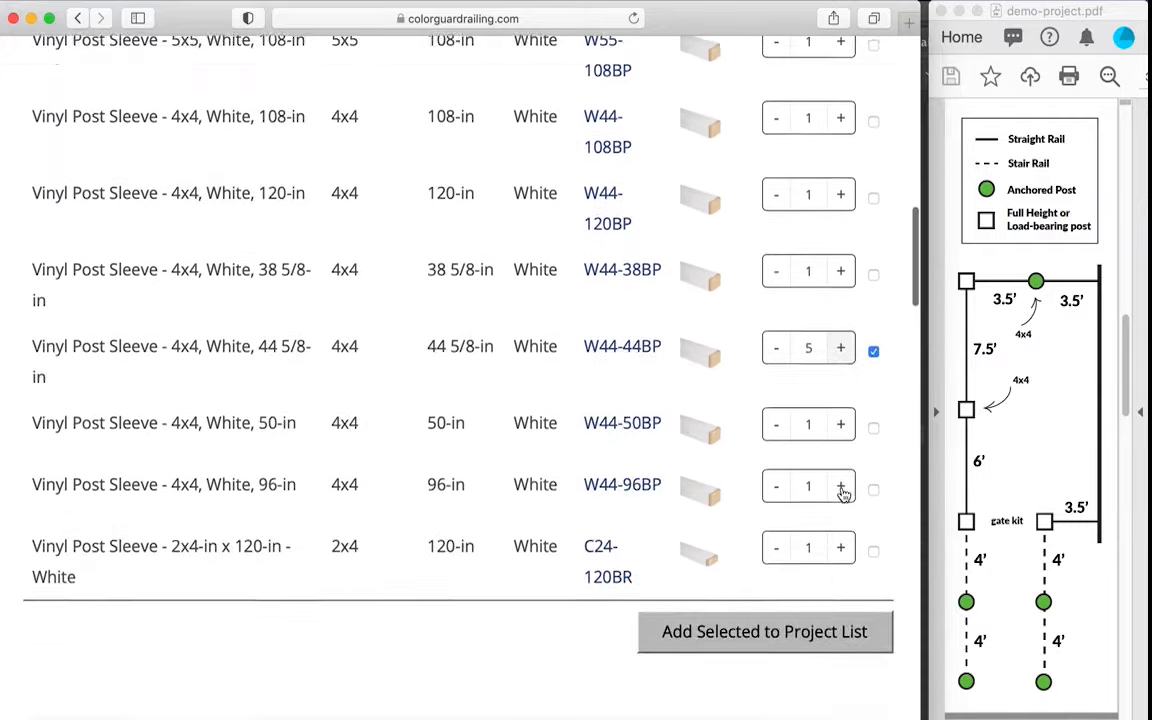
scroll("down", 3)
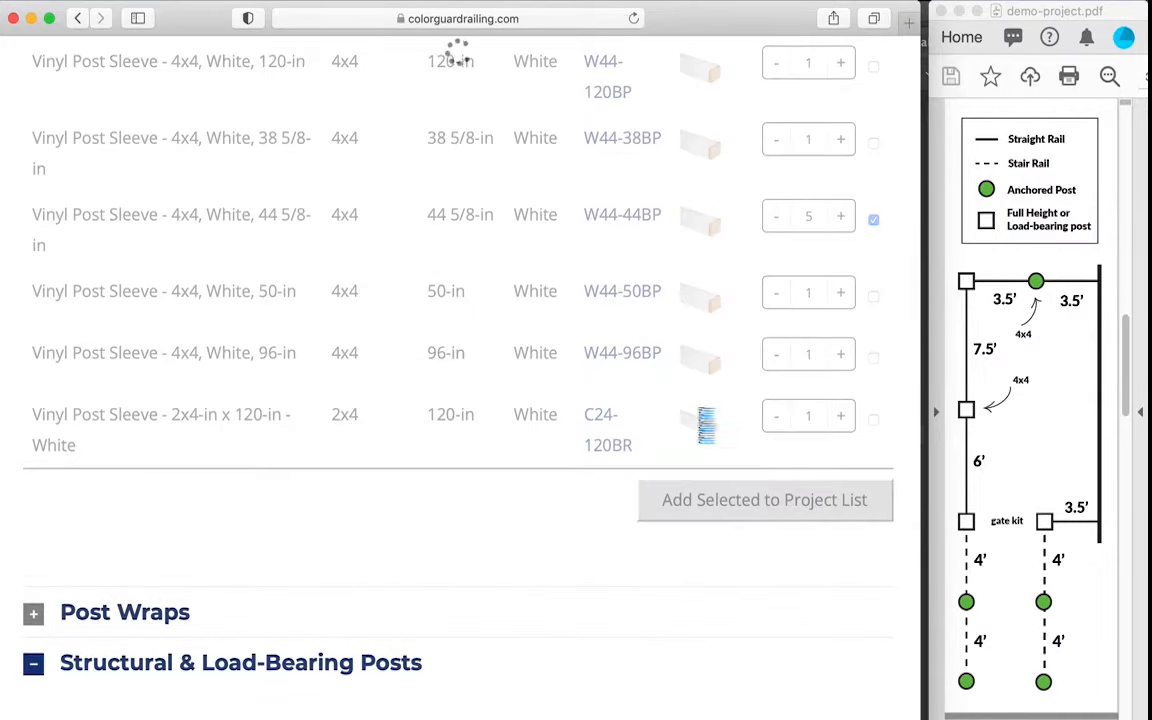
scroll("down", 3)
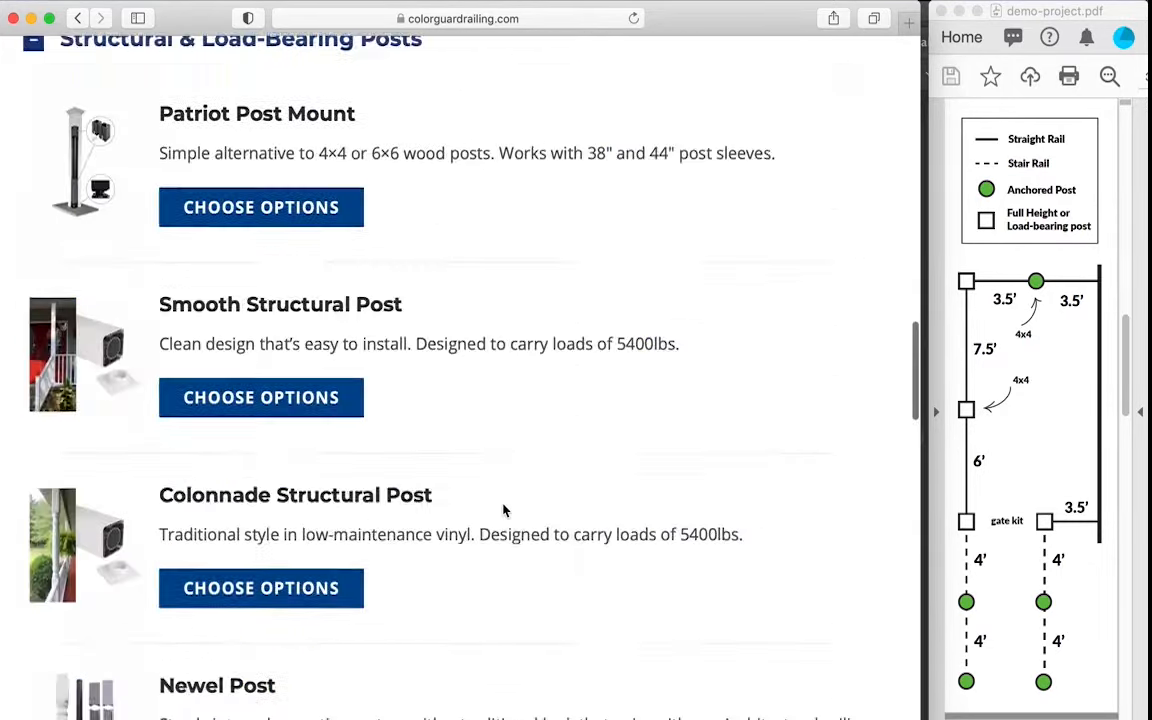
Select three 4-ft kits plus the 6-ft 36-in white straight rail kit
scroll("up", 3)
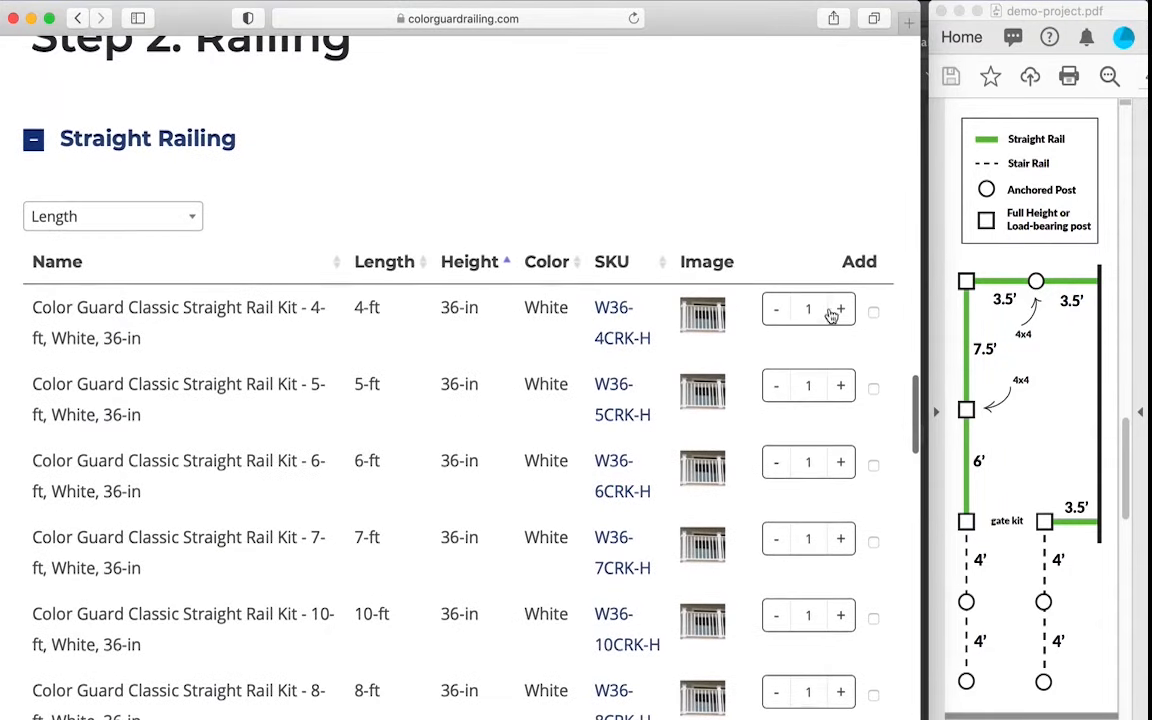
left_click(840, 308)
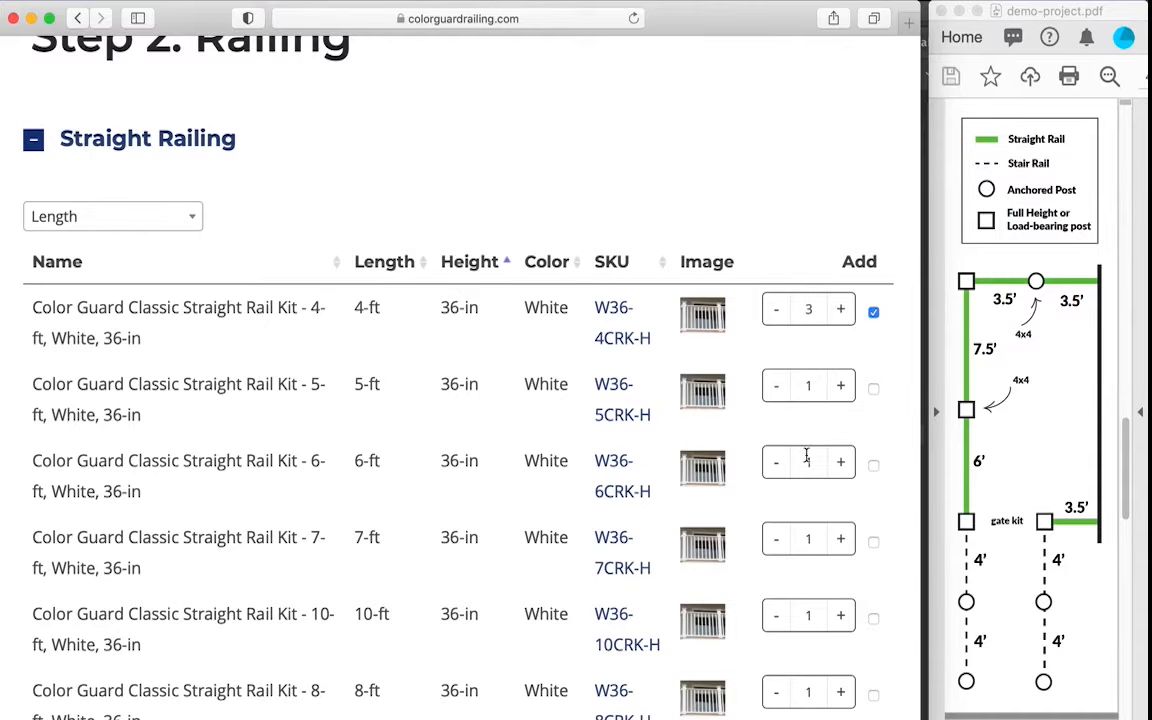
left_click(873, 465)
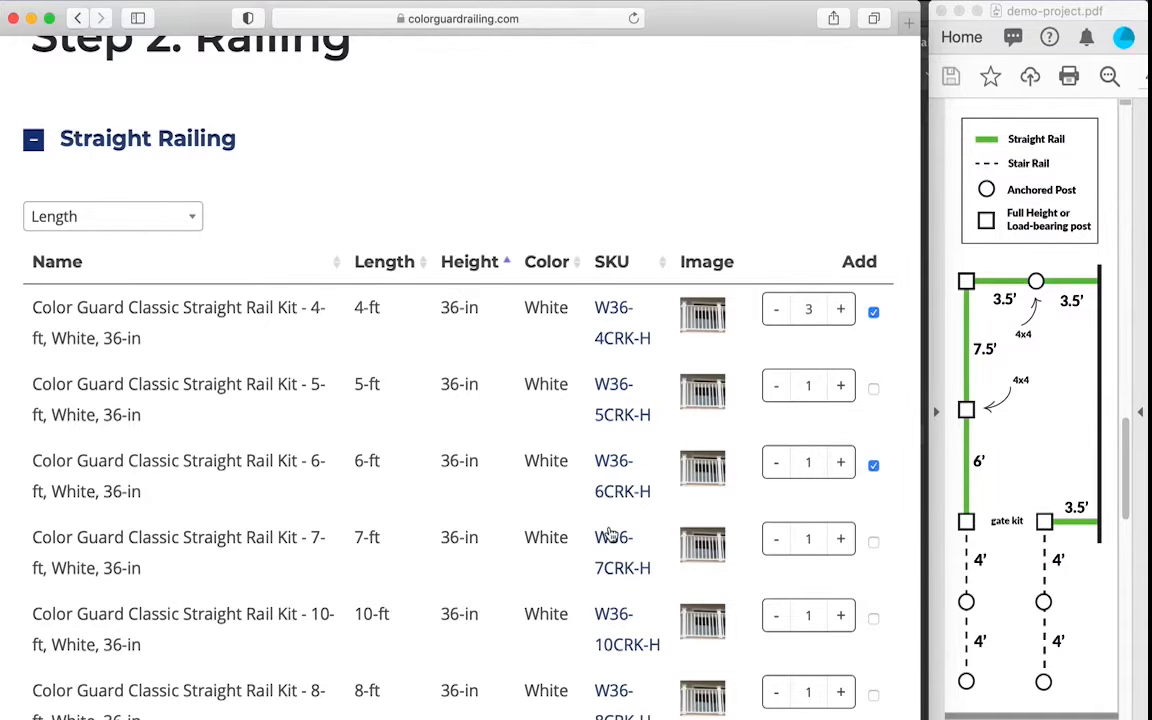
scroll("down", 3)
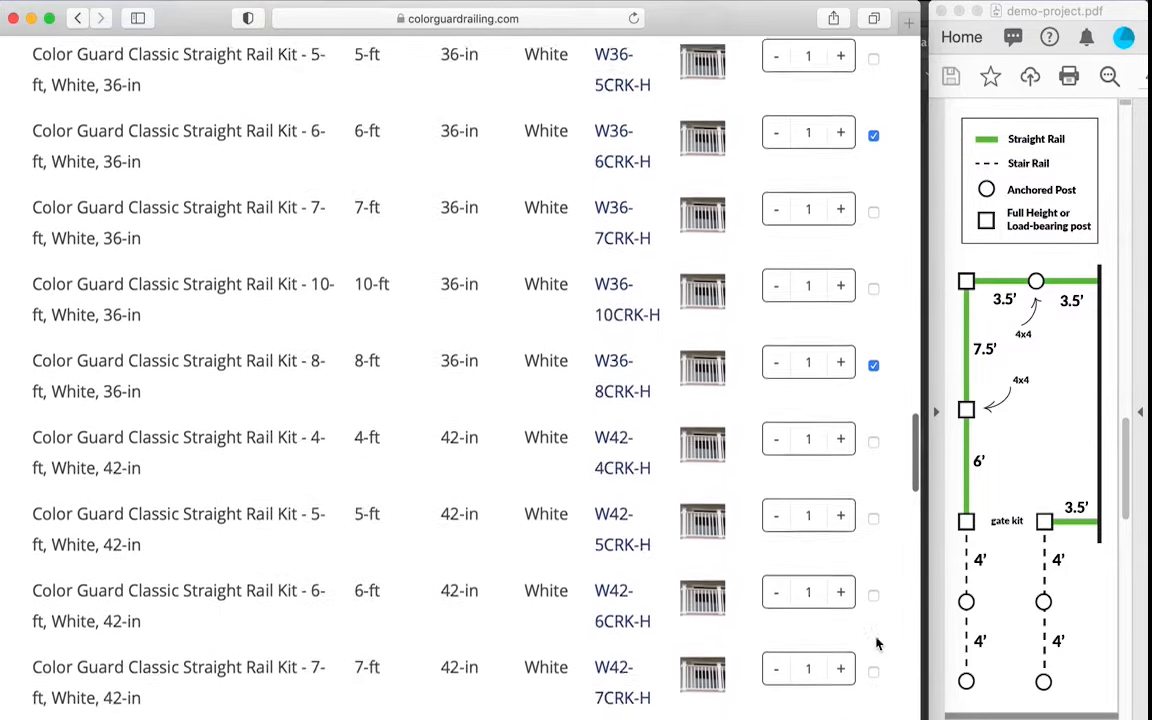
scroll("down", 3)
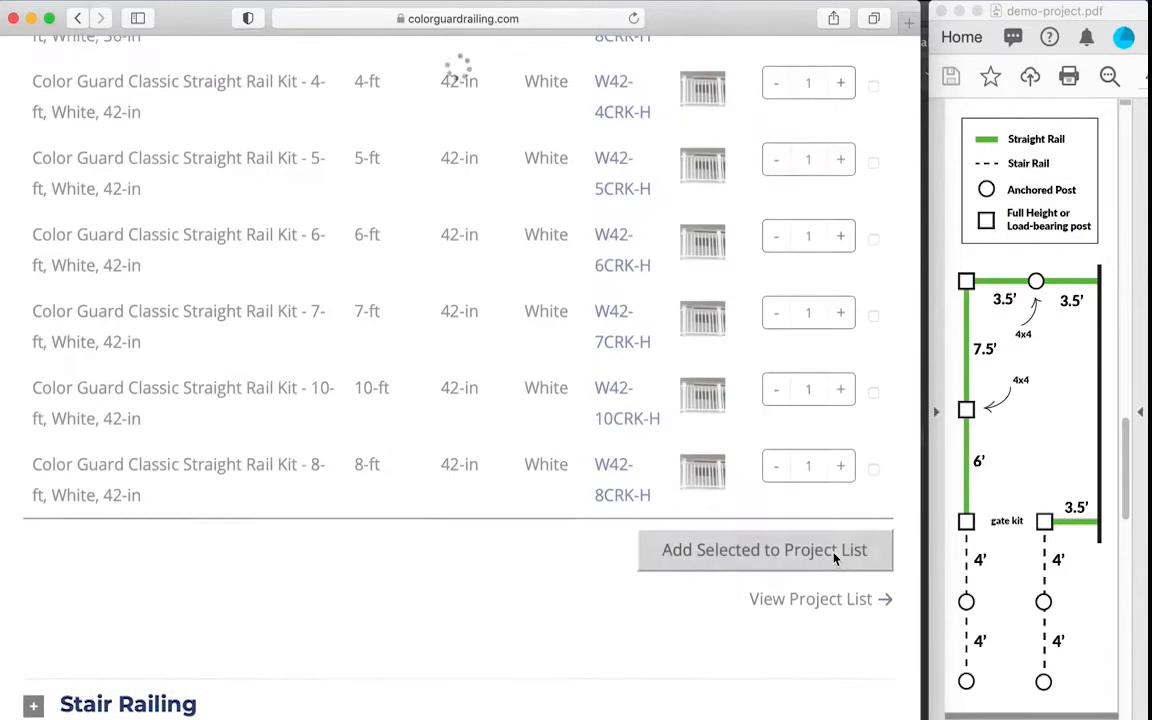
scroll("down", 3)
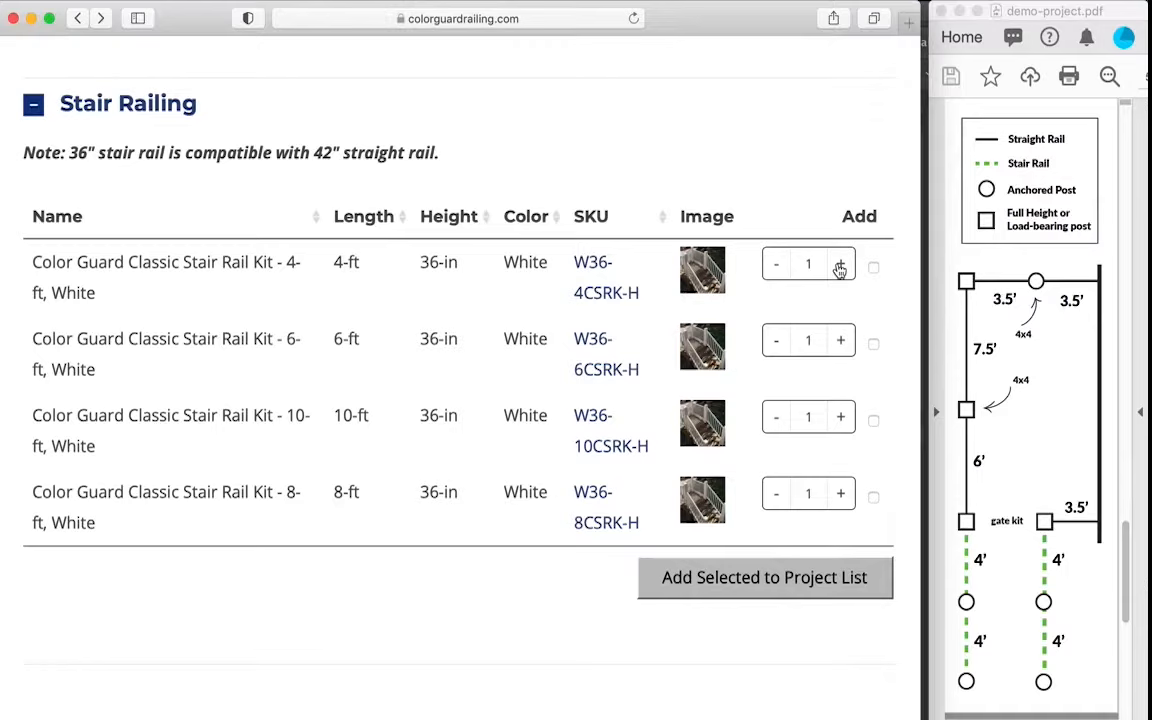
Raise the 4-ft 36-in white stair rail kit quantity
left_click(841, 263)
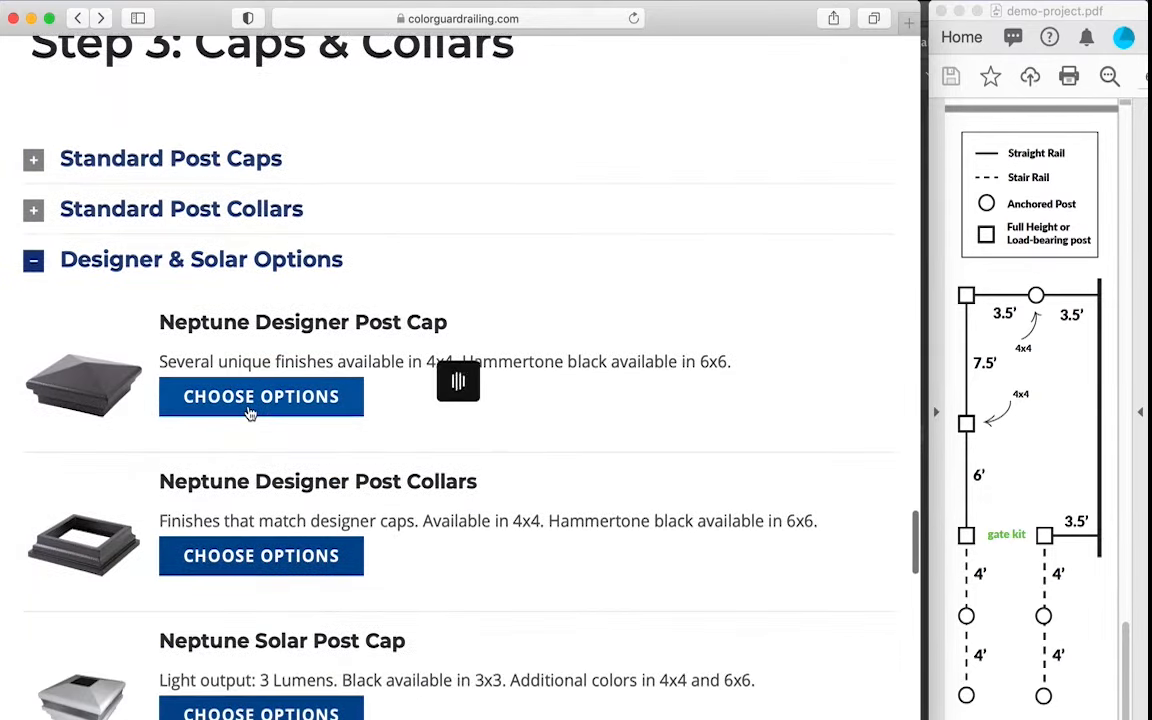
Set the Neptune Designer Post Cap to 4x4 Antique Brown and raise its quantity
left_click(260, 396)
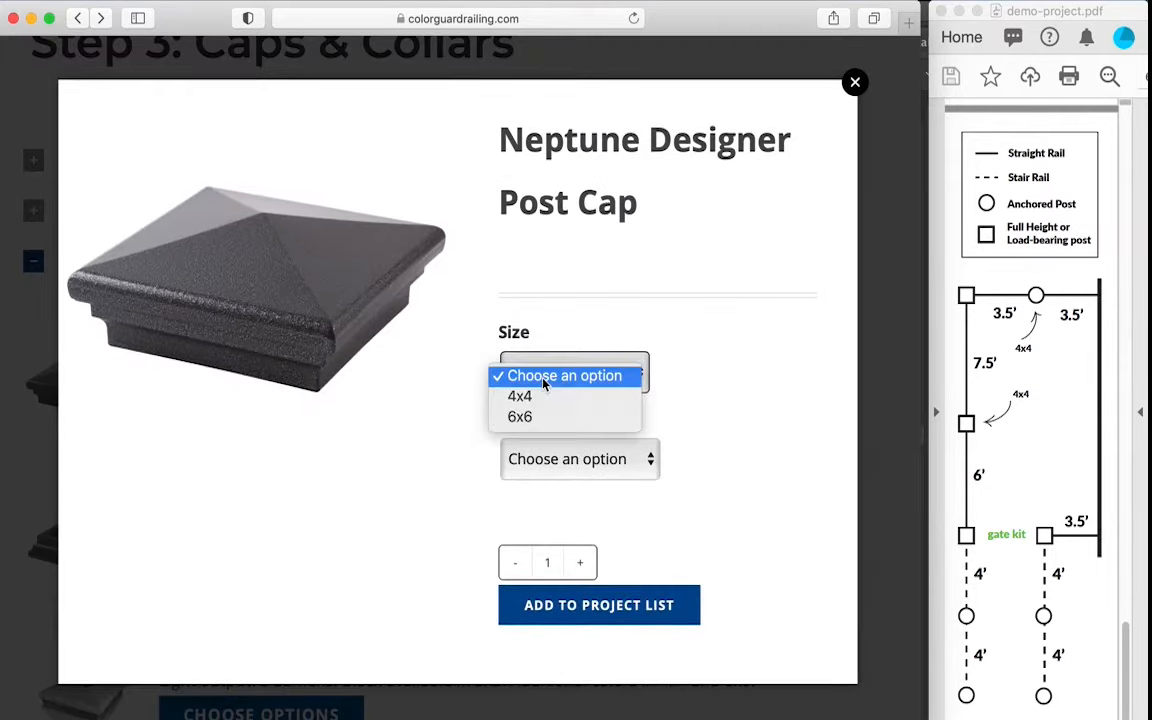
left_click(520, 396)
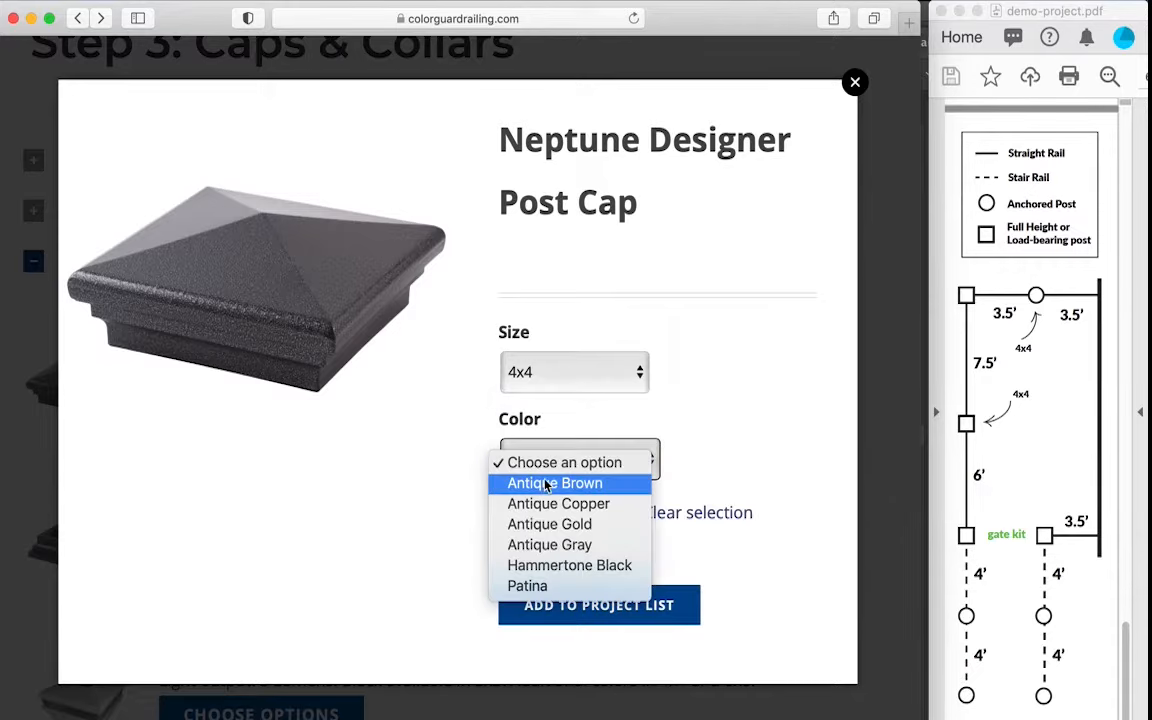
left_click(555, 483)
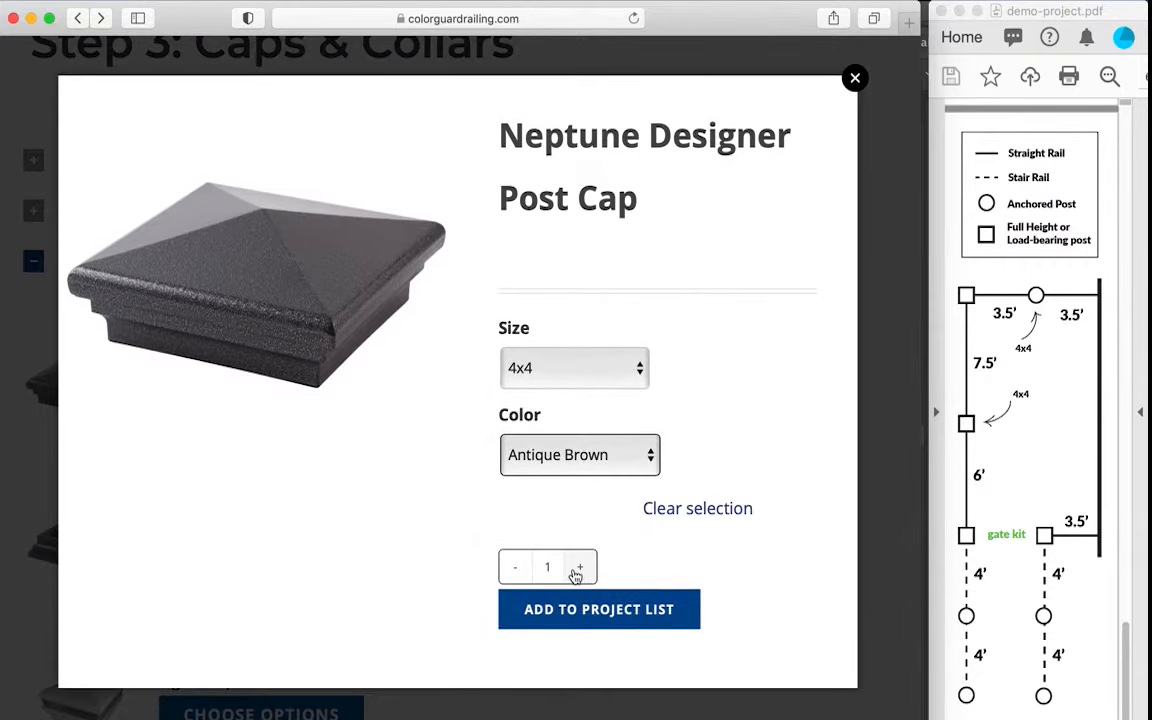
left_click(578, 567)
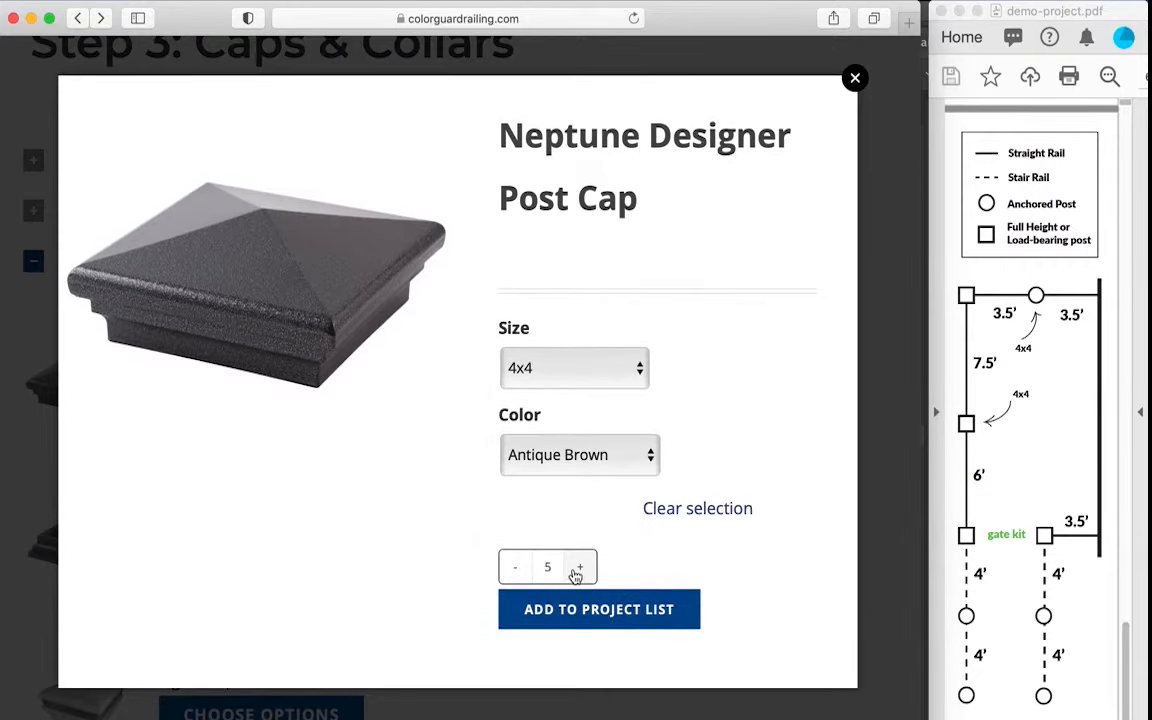
mouse_move(889, 482)
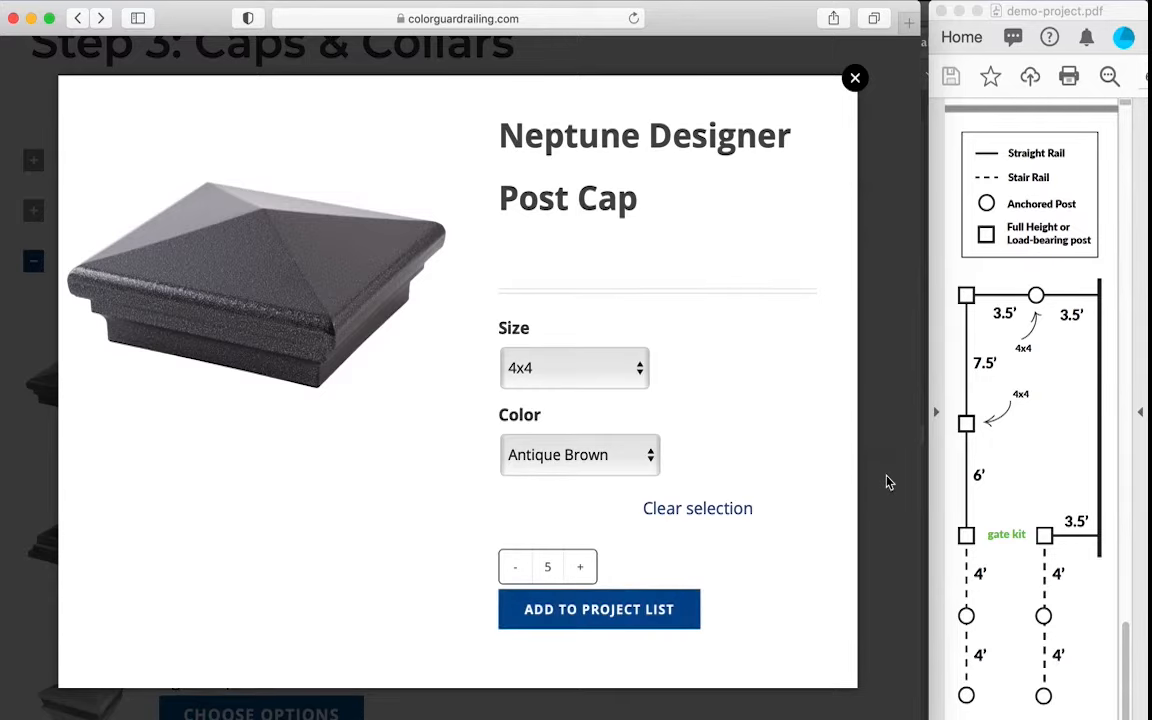
left_click(855, 77)
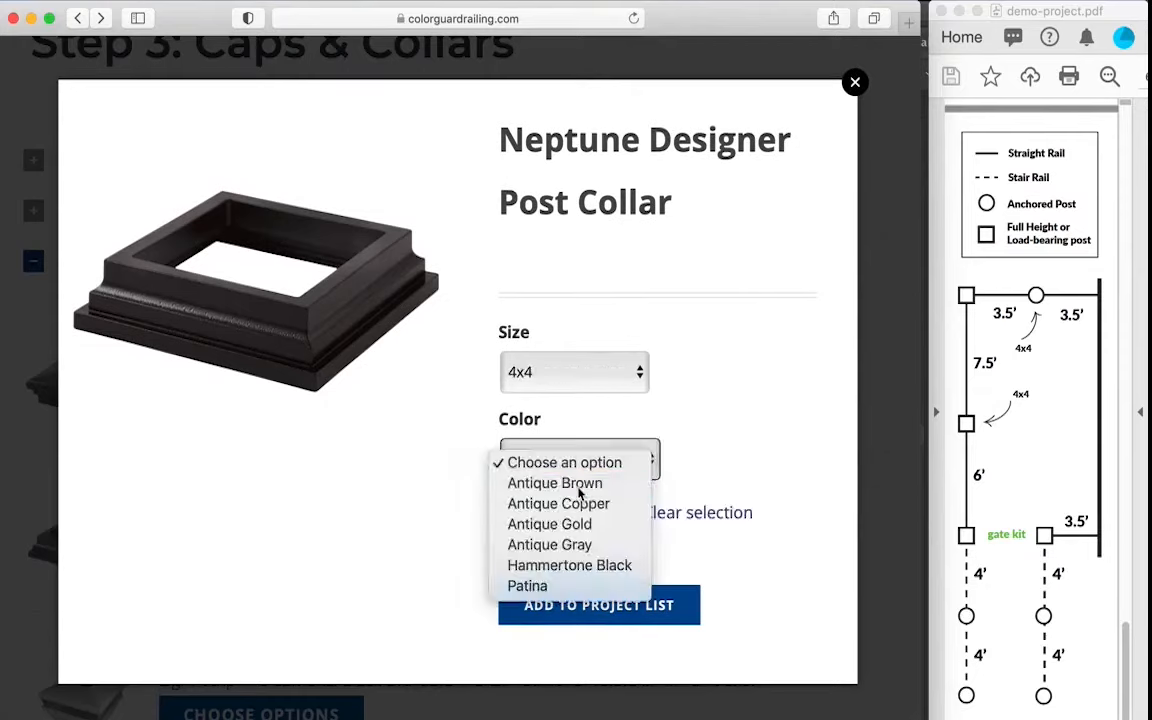
Make the Neptune collar Antique Brown, add the 36-in Classic Gate Kit, and show the project list
left_click(554, 483)
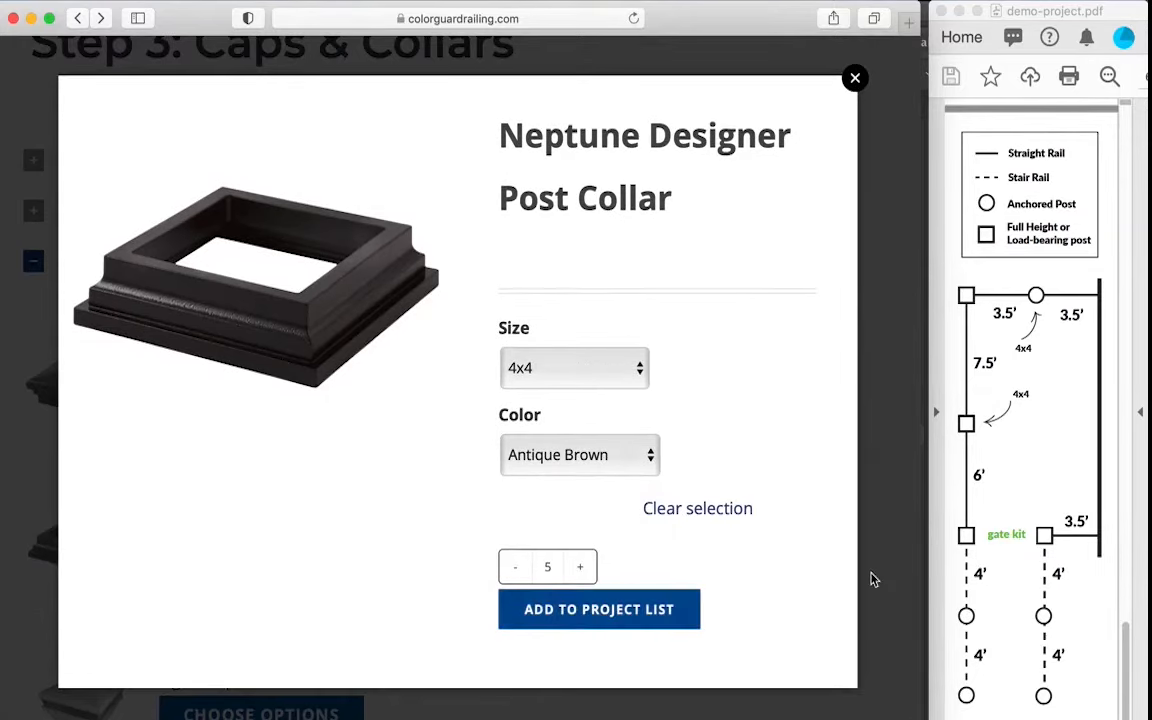
left_click(855, 77)
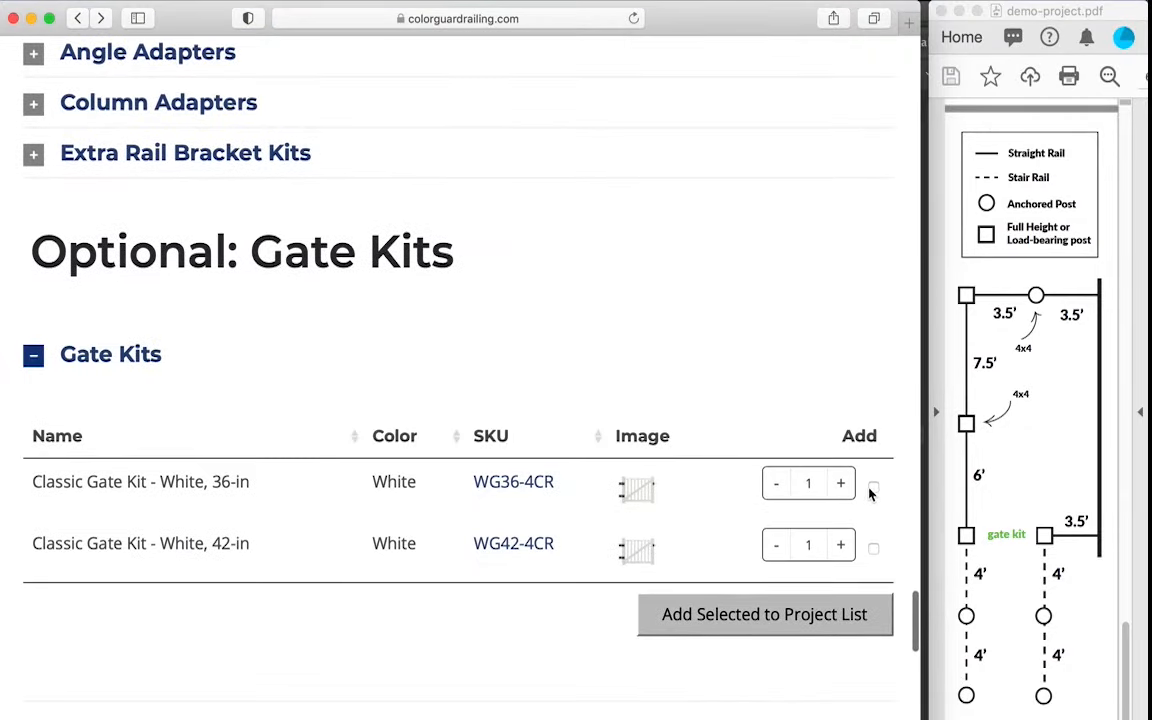
left_click(764, 614)
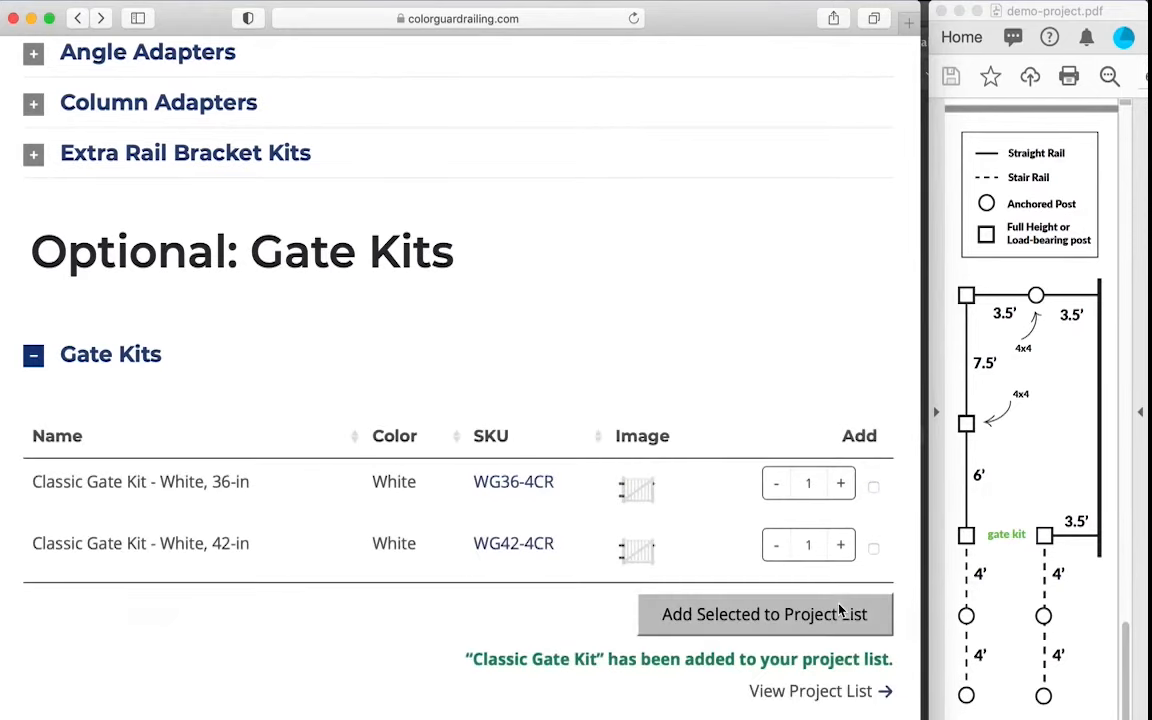
left_click(810, 691)
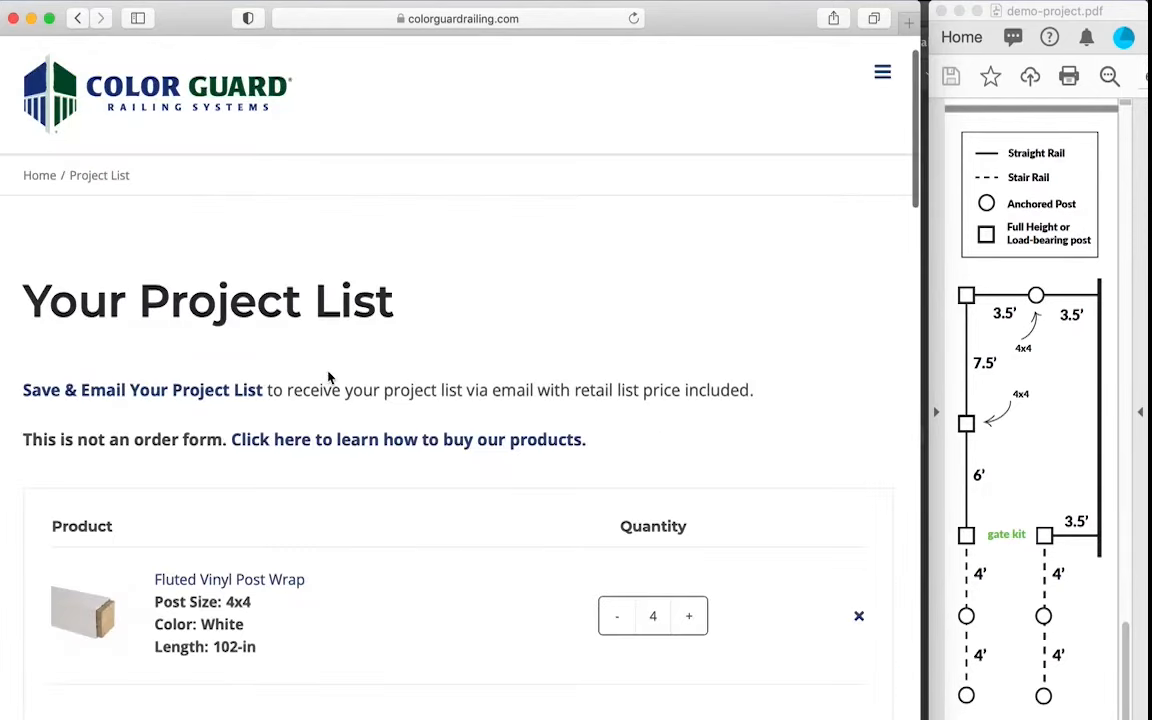
mouse_move(195, 400)
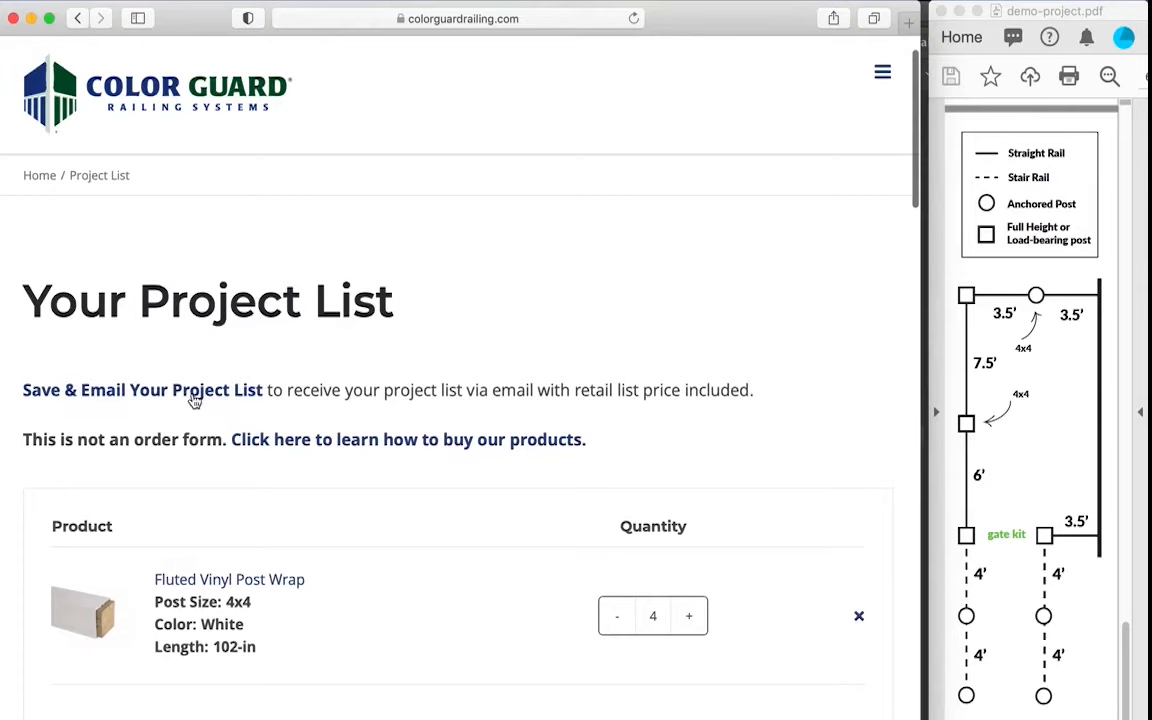
scroll("down", 3)
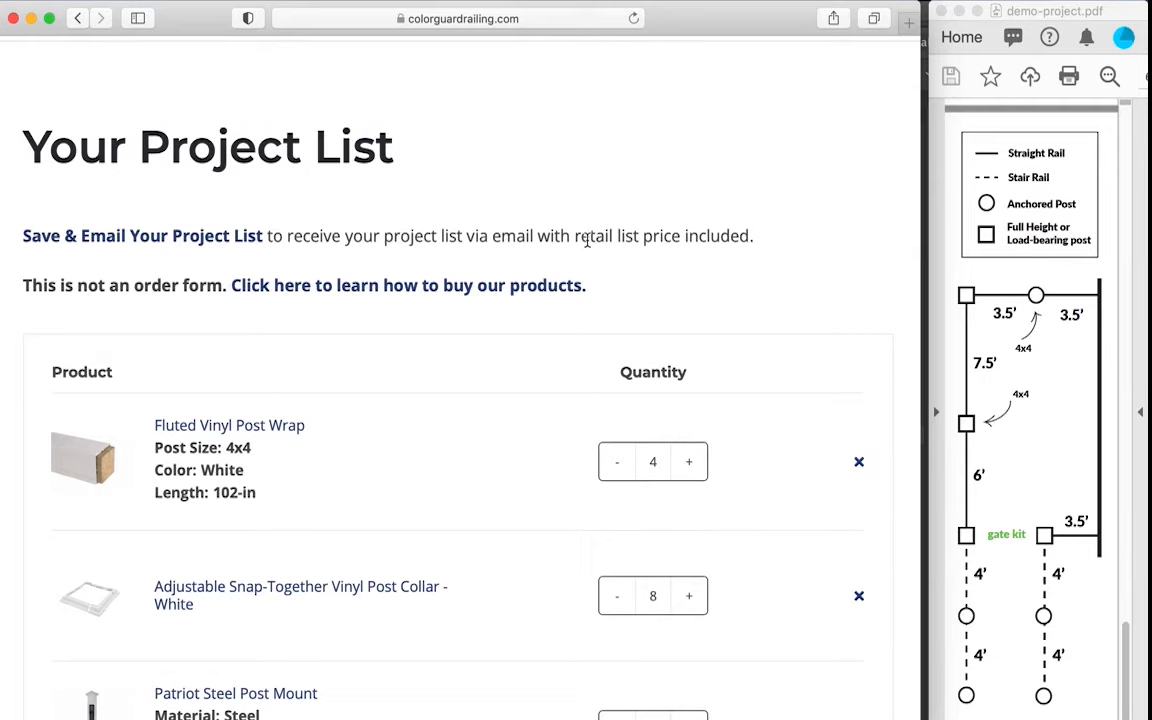
mouse_move(718, 246)
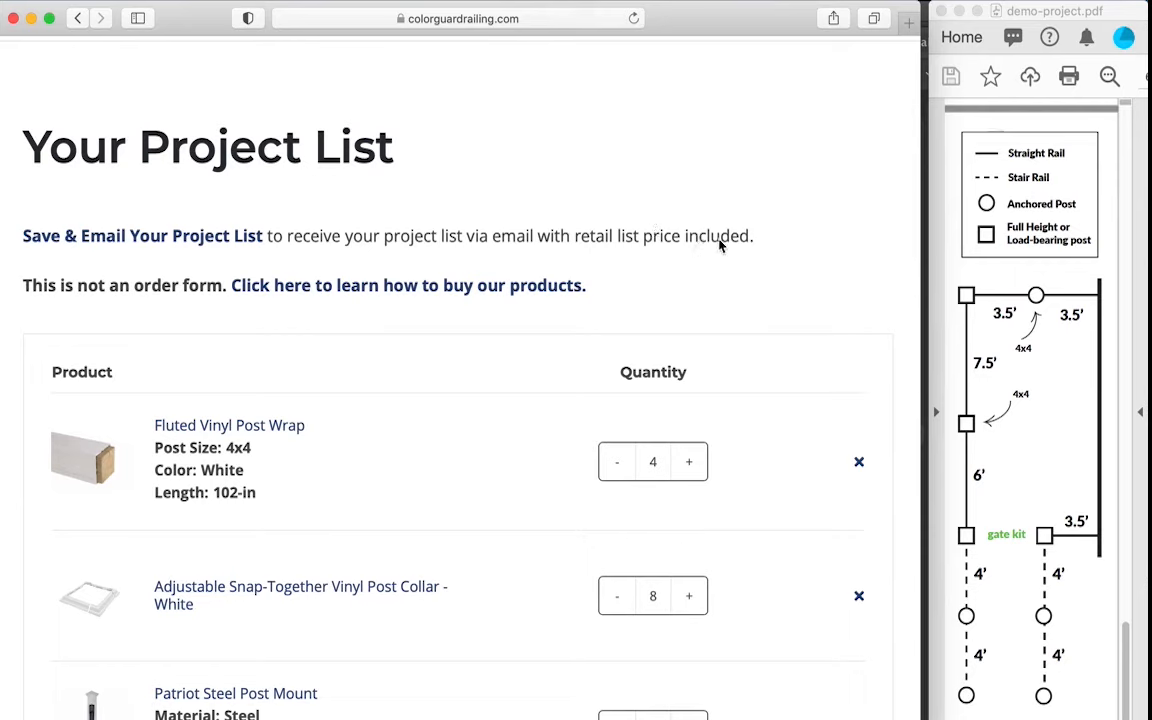